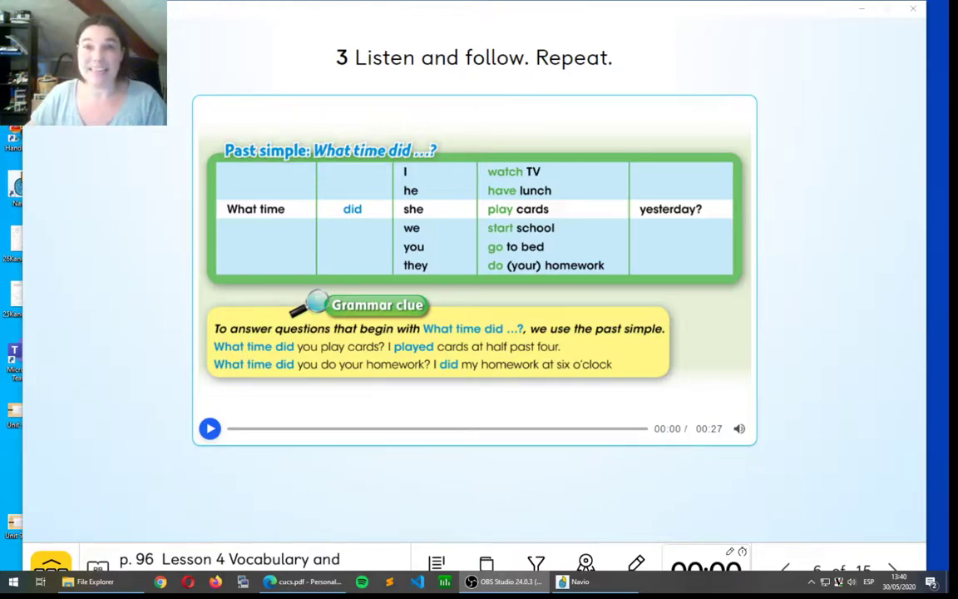
mouse_move(822, 460)
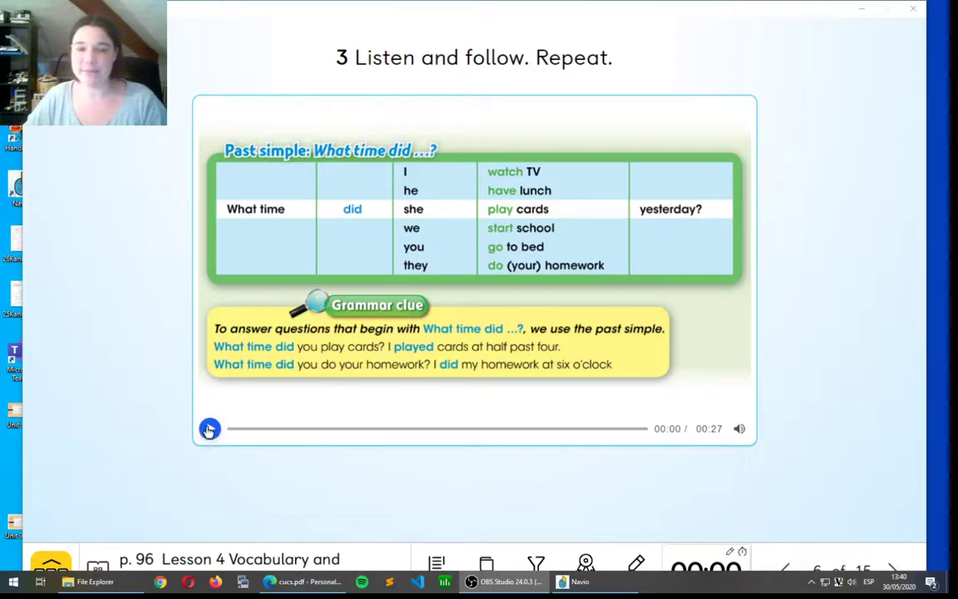
- Start the 'What time did…?' grammar table audio track
click(209, 429)
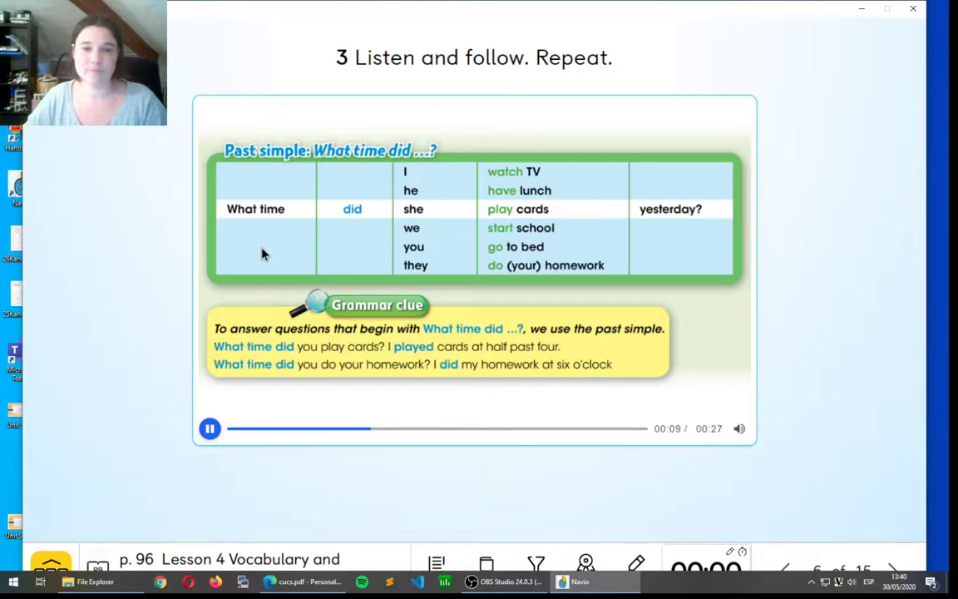
mouse_move(394, 230)
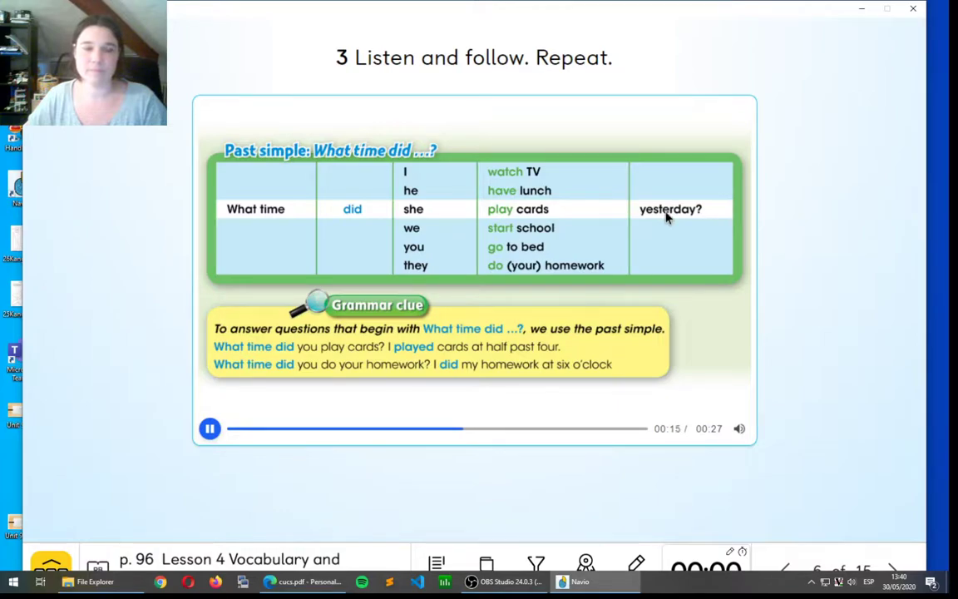
mouse_move(315, 235)
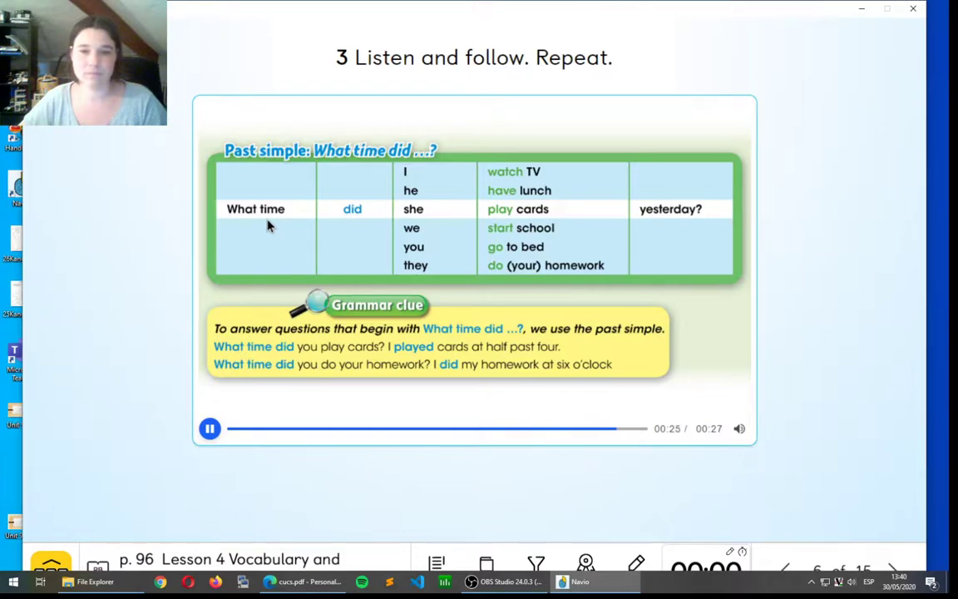
- Let the grammar track play to its end so it resets to the start
click(210, 428)
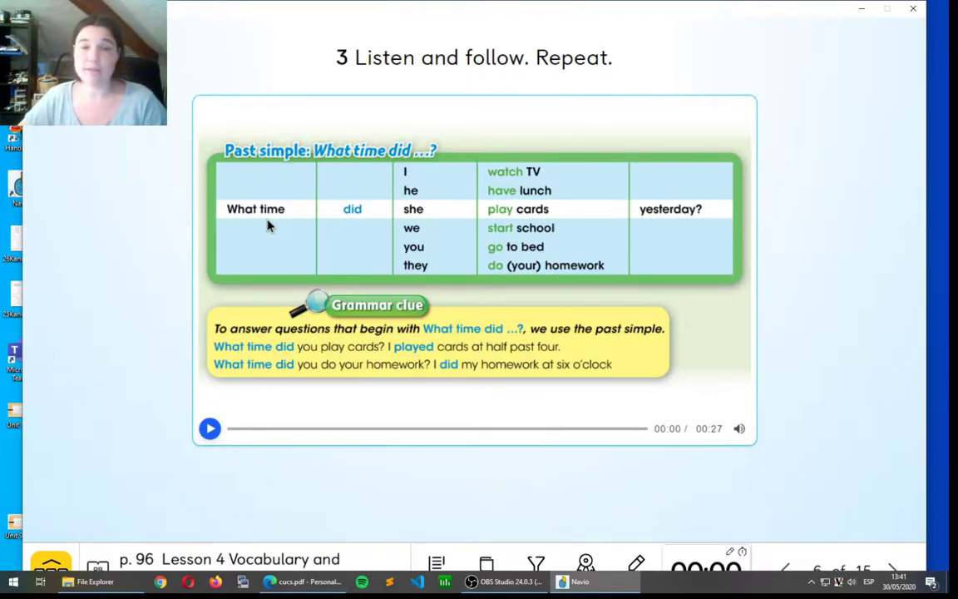
mouse_move(277, 373)
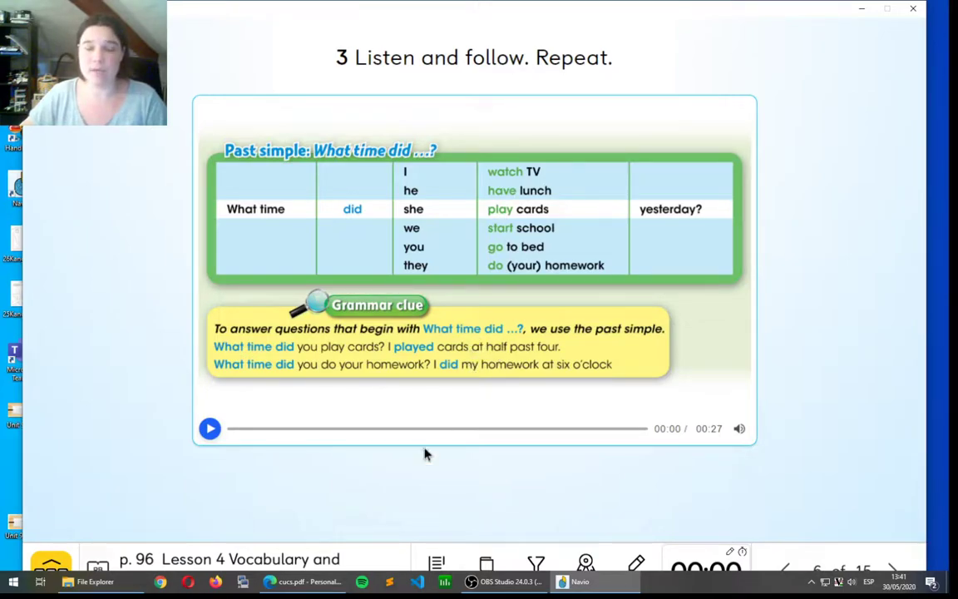
mouse_move(300, 393)
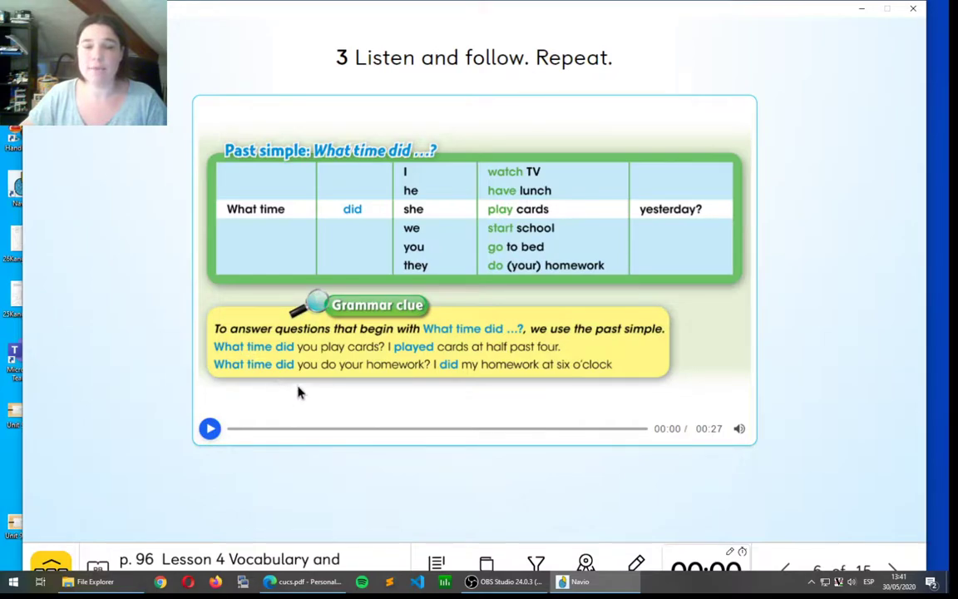
mouse_move(387, 389)
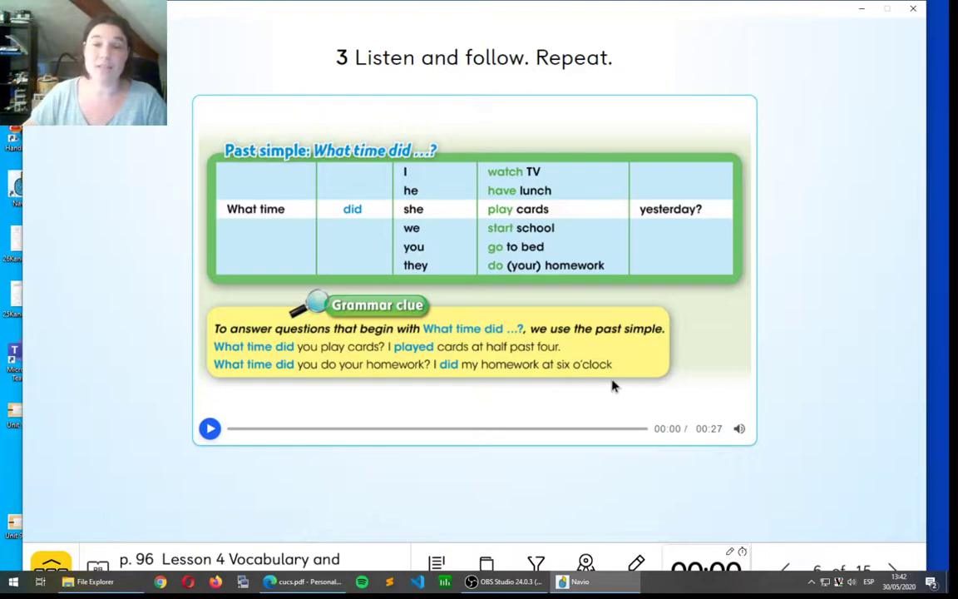
mouse_move(734, 422)
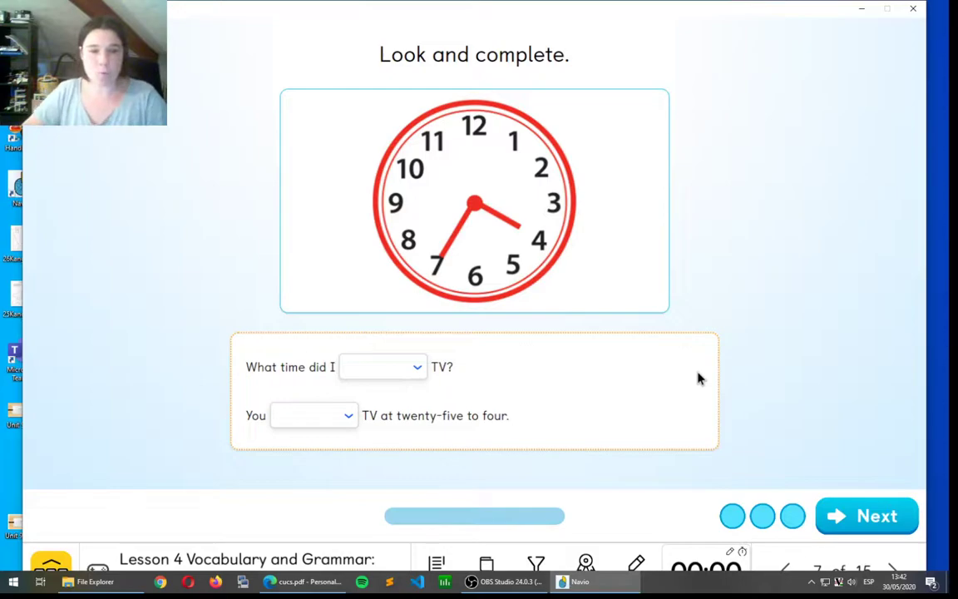
- Fill the twenty-five-to-four TV item with 'watch' and 'watched', check them correct, and advance
click(382, 367)
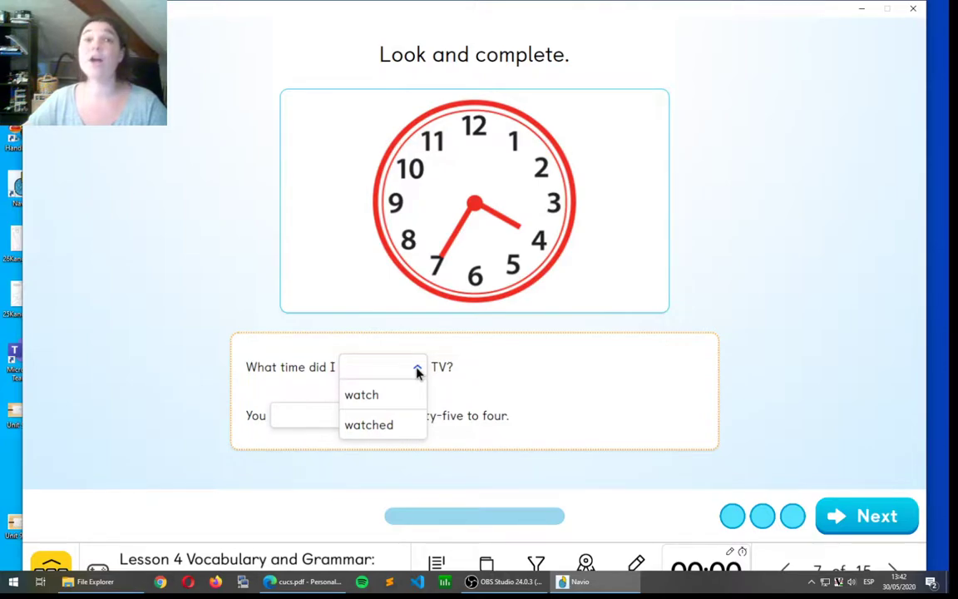
click(362, 394)
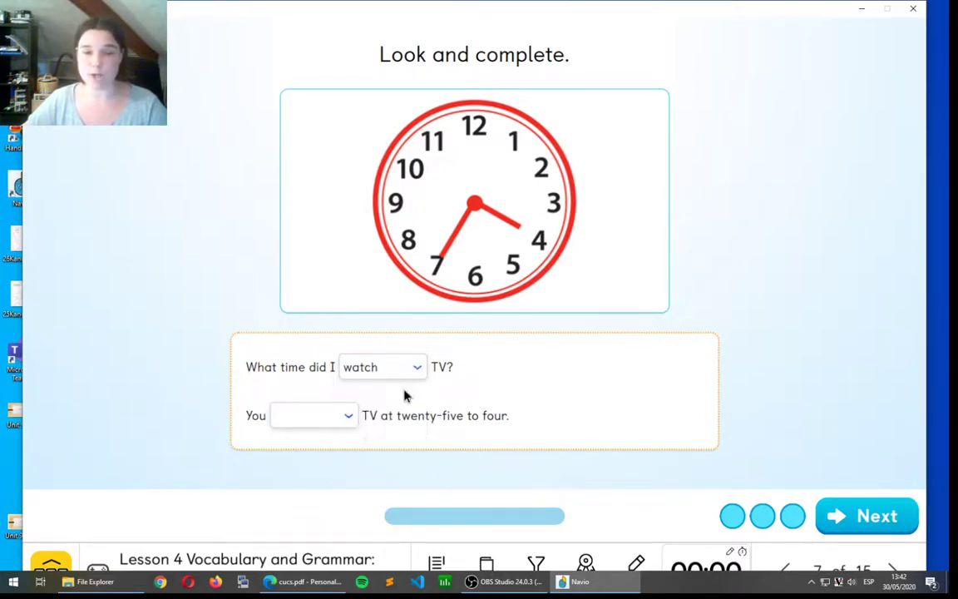
mouse_move(316, 383)
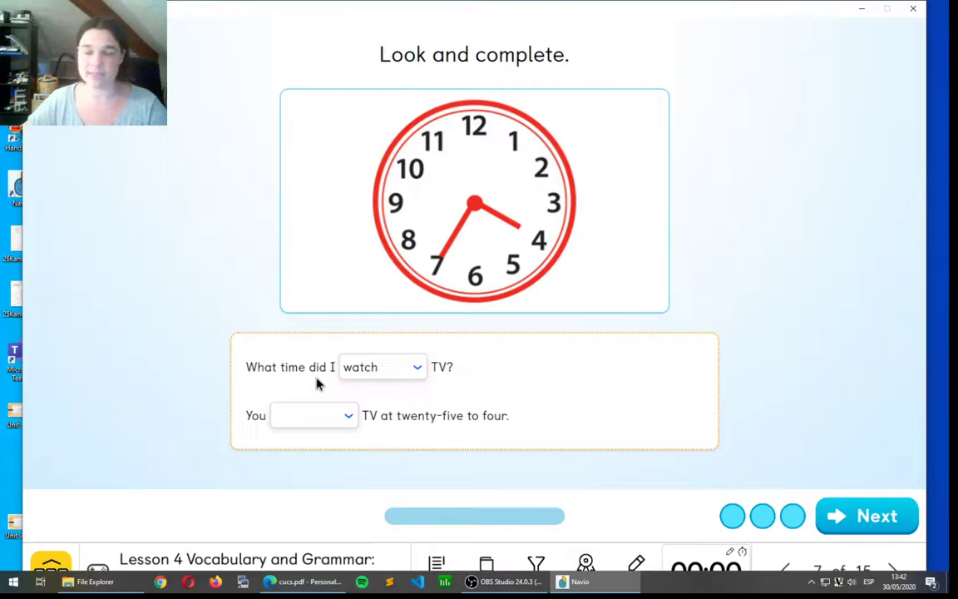
mouse_move(259, 434)
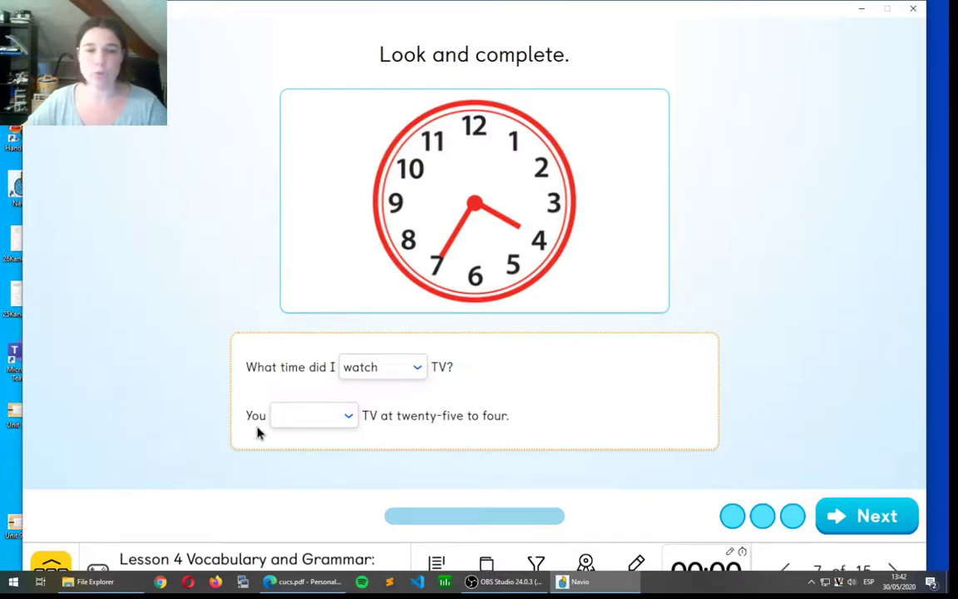
mouse_move(362, 427)
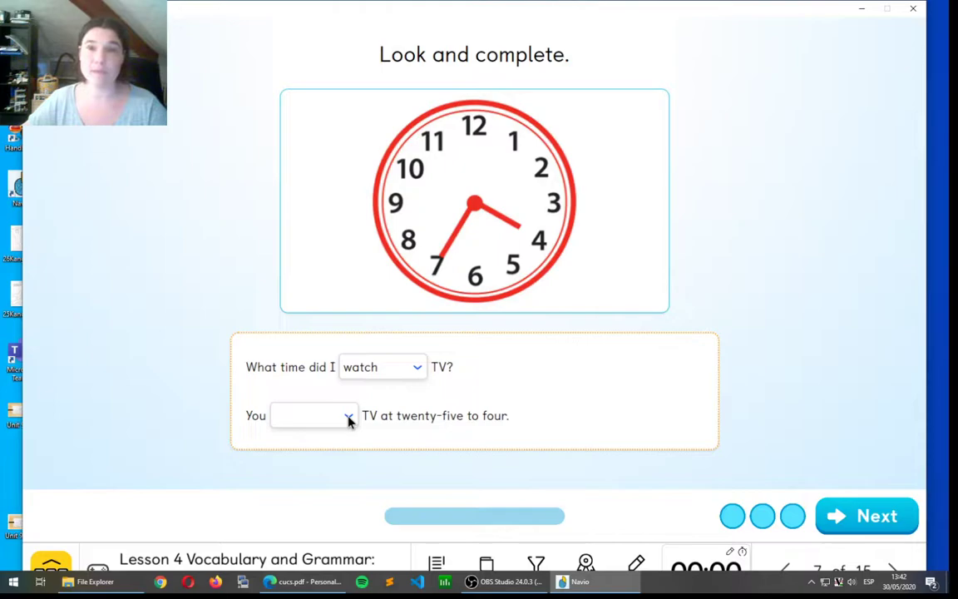
click(315, 415)
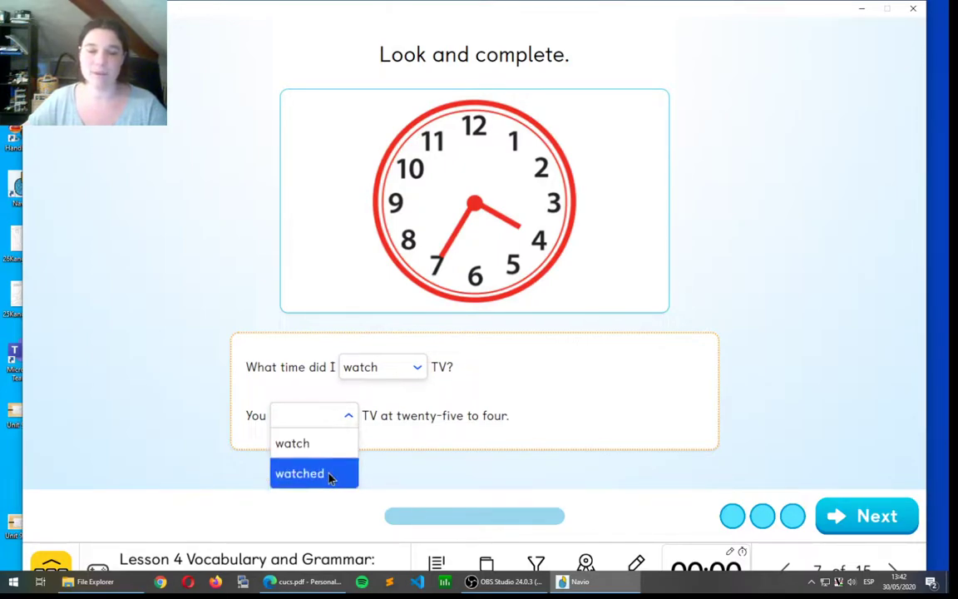
click(299, 473)
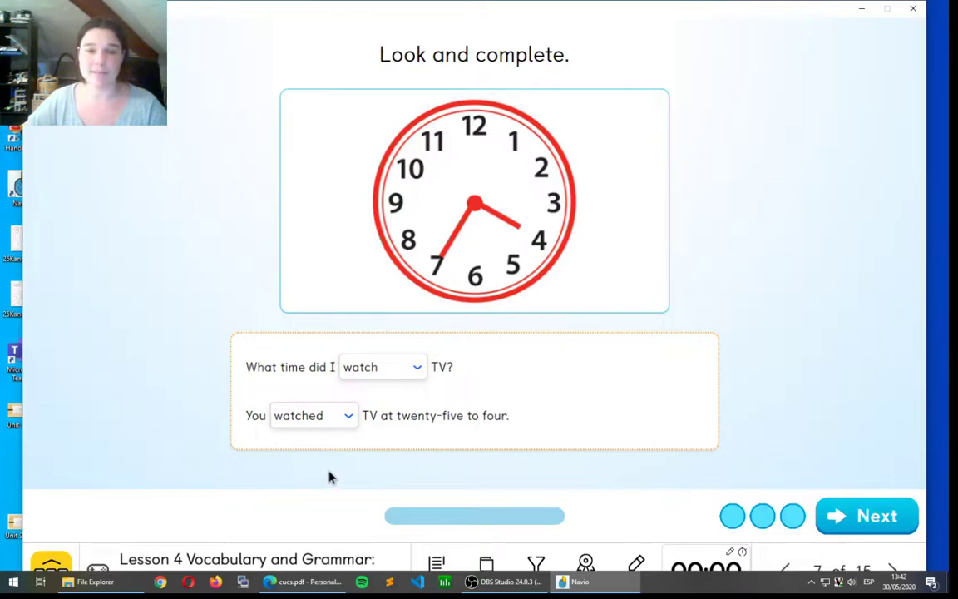
mouse_move(387, 377)
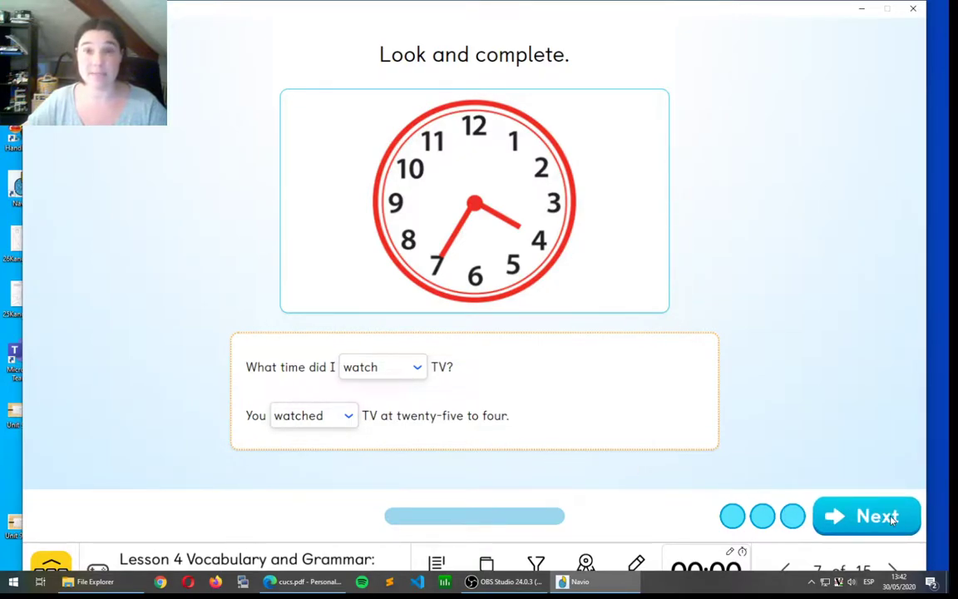
click(867, 516)
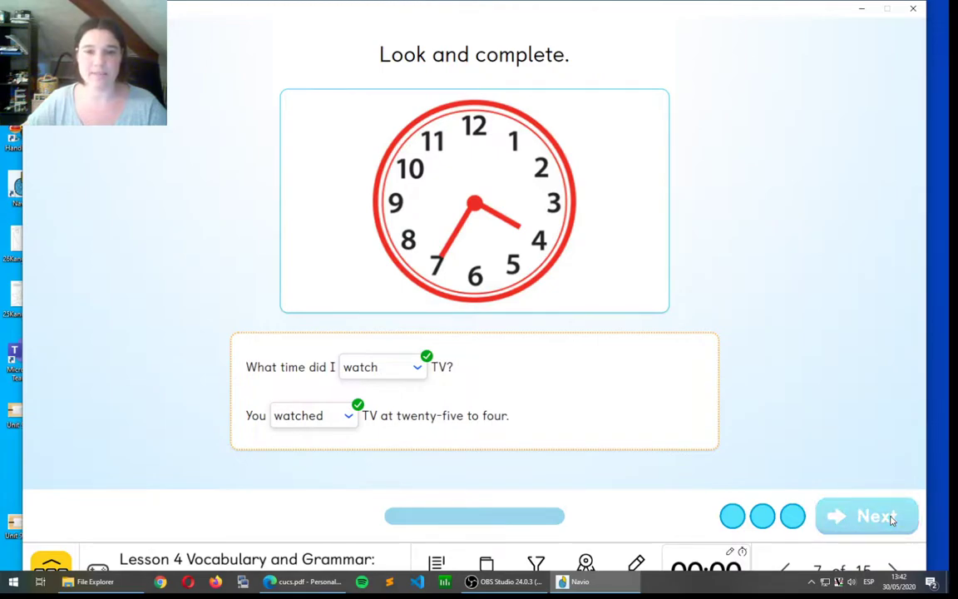
click(867, 516)
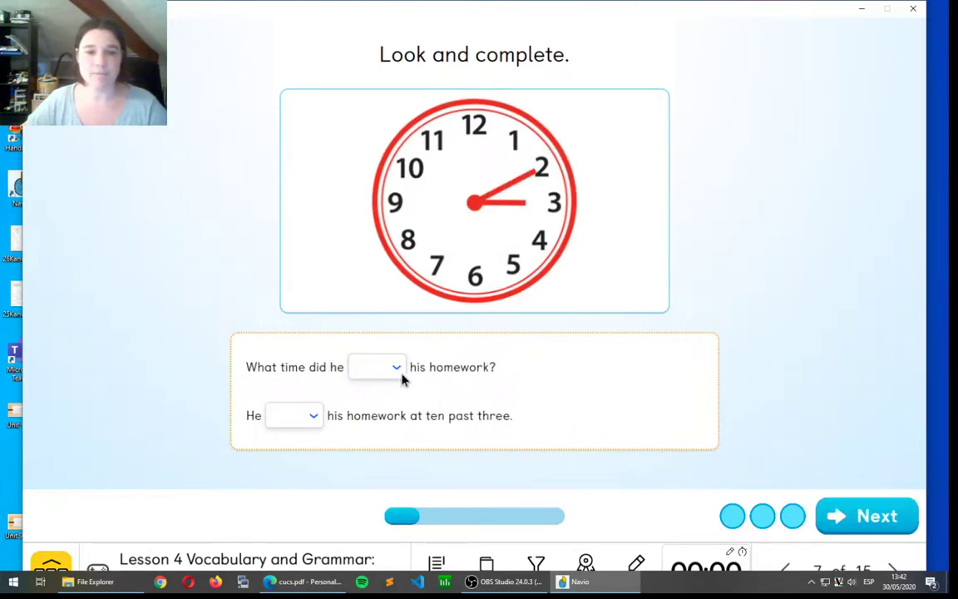
- Fill the ten-past-three homework item with 'do' and 'did', check them correct, and advance
click(376, 367)
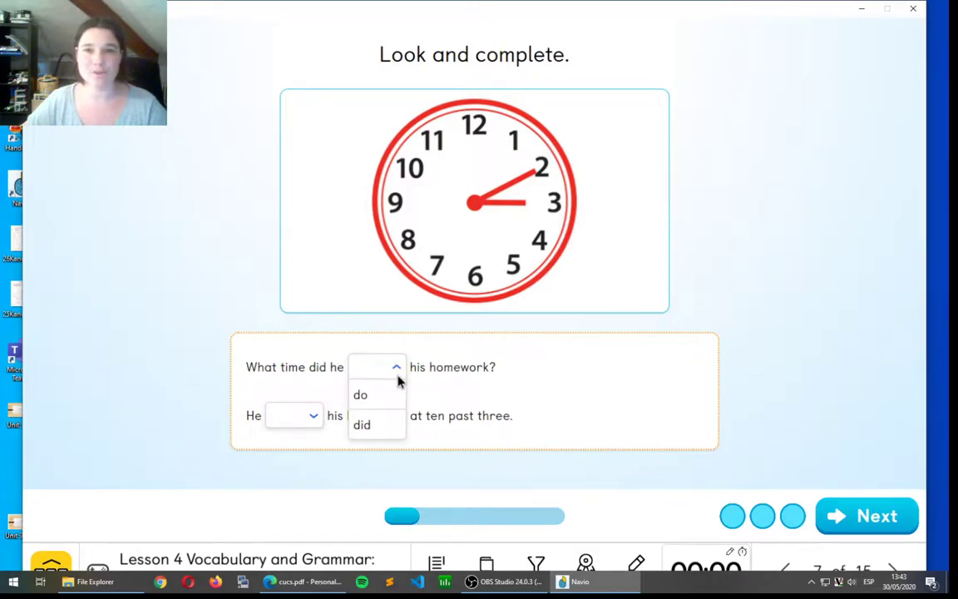
click(360, 394)
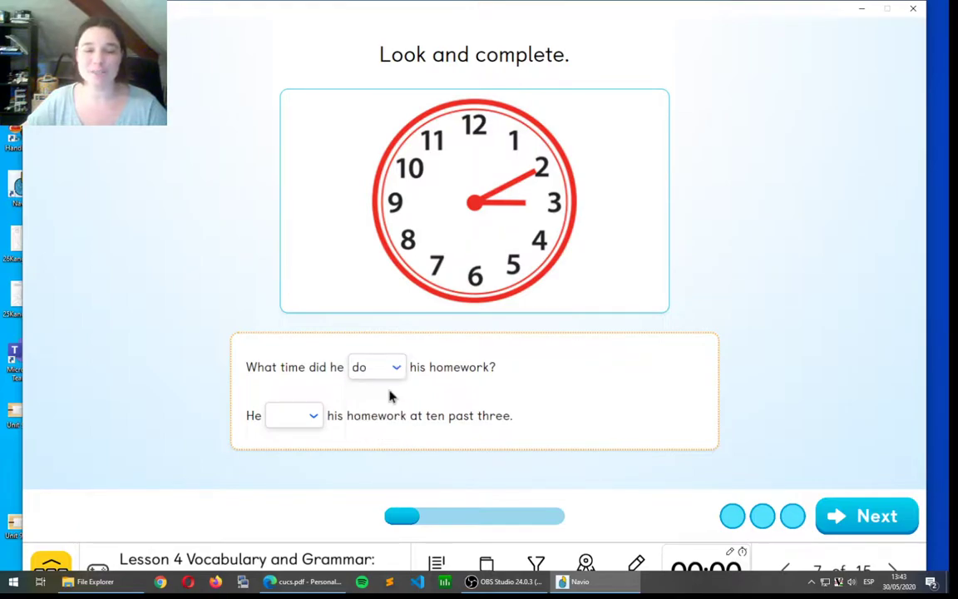
click(293, 416)
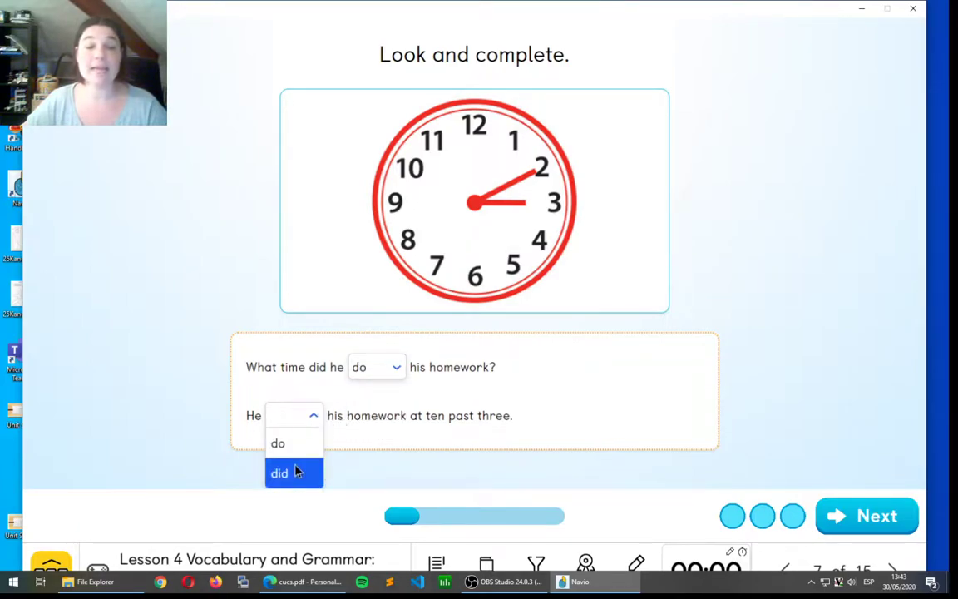
click(279, 472)
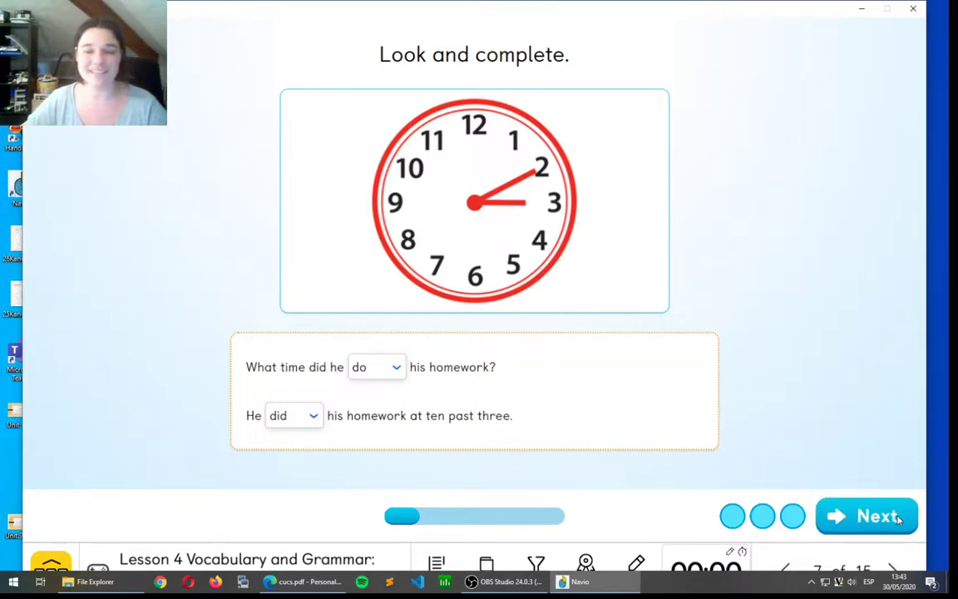
click(867, 515)
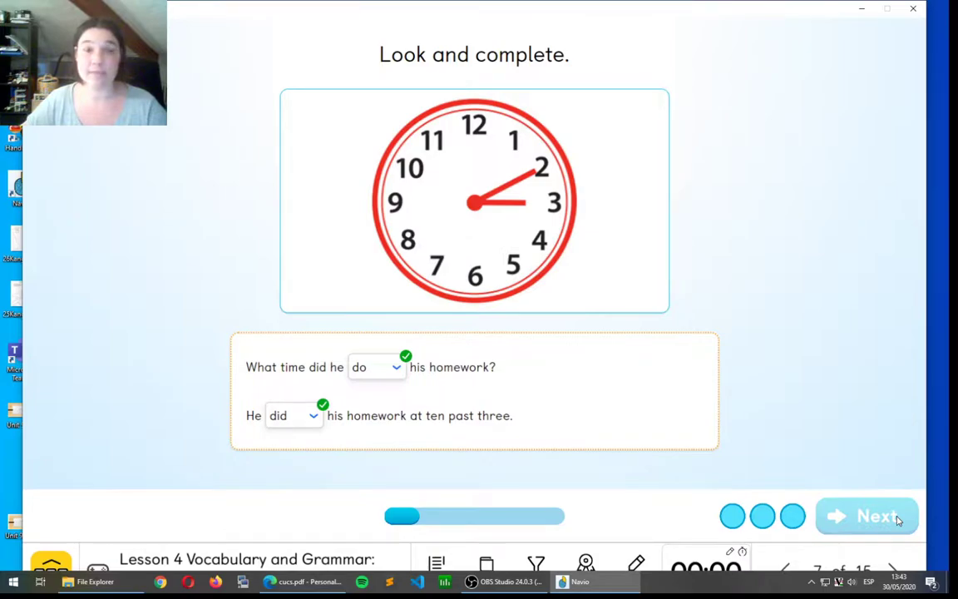
click(867, 516)
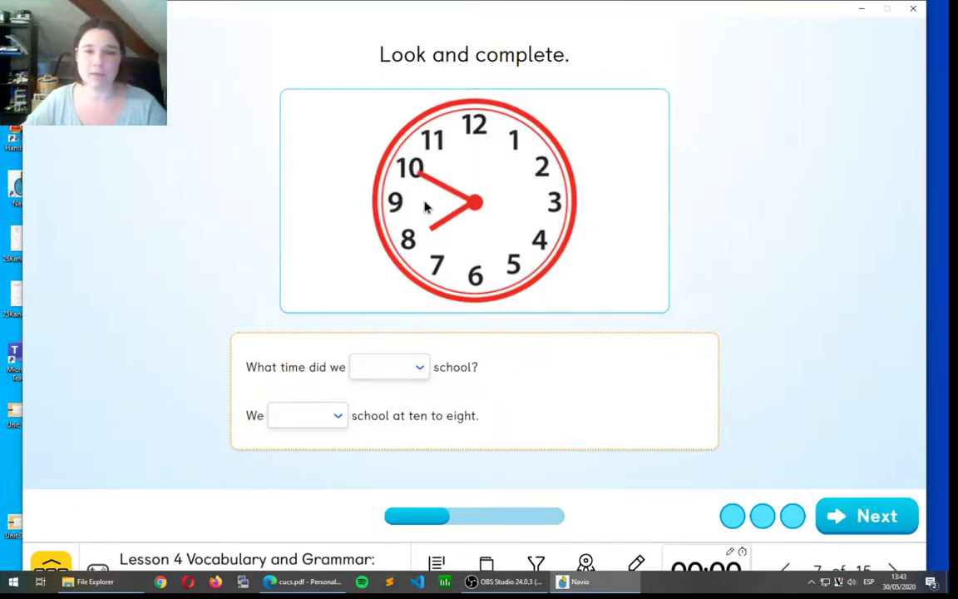
mouse_move(316, 385)
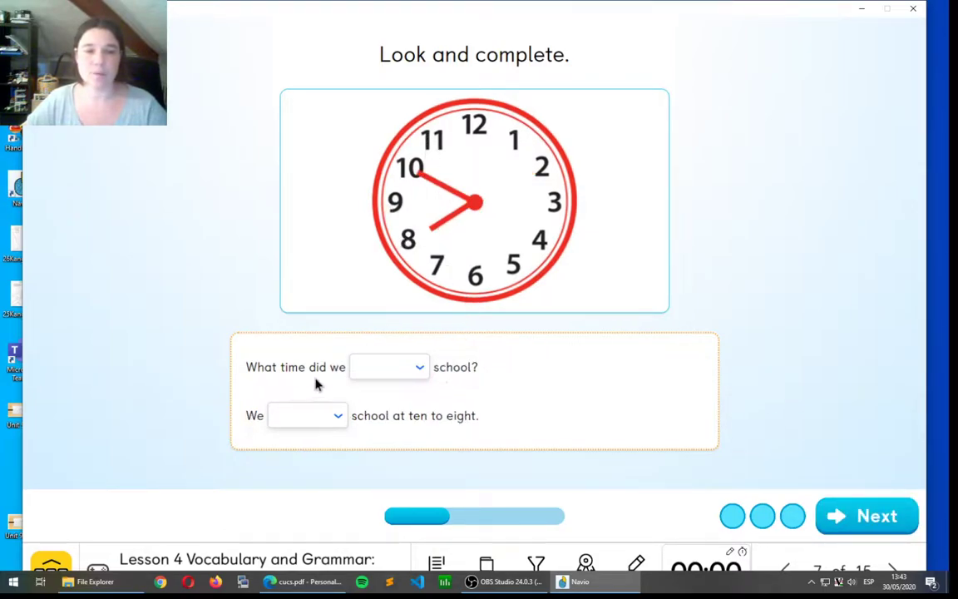
- Fill the ten-to-eight school item with 'start' and 'started' and check them correct
click(388, 367)
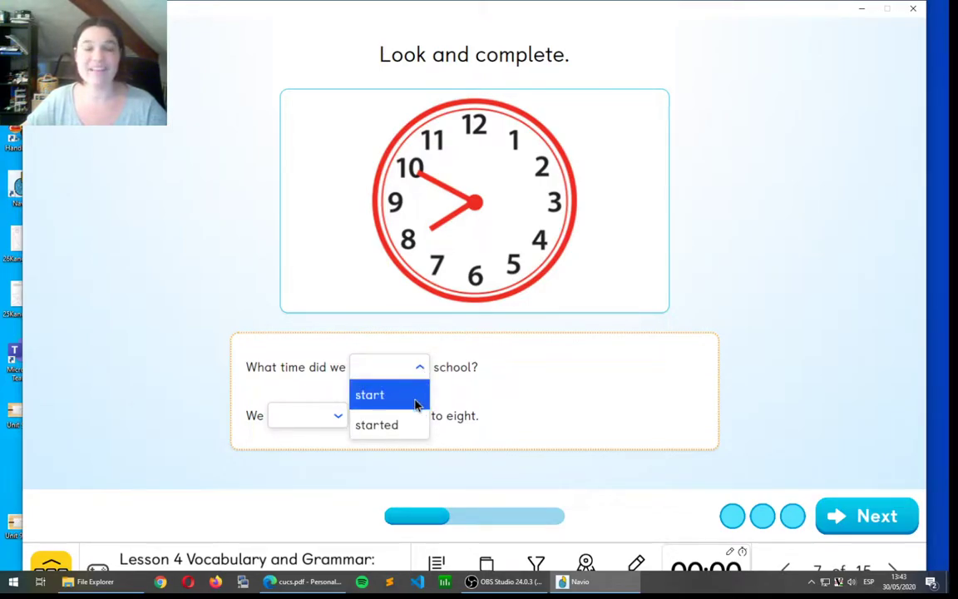
click(370, 395)
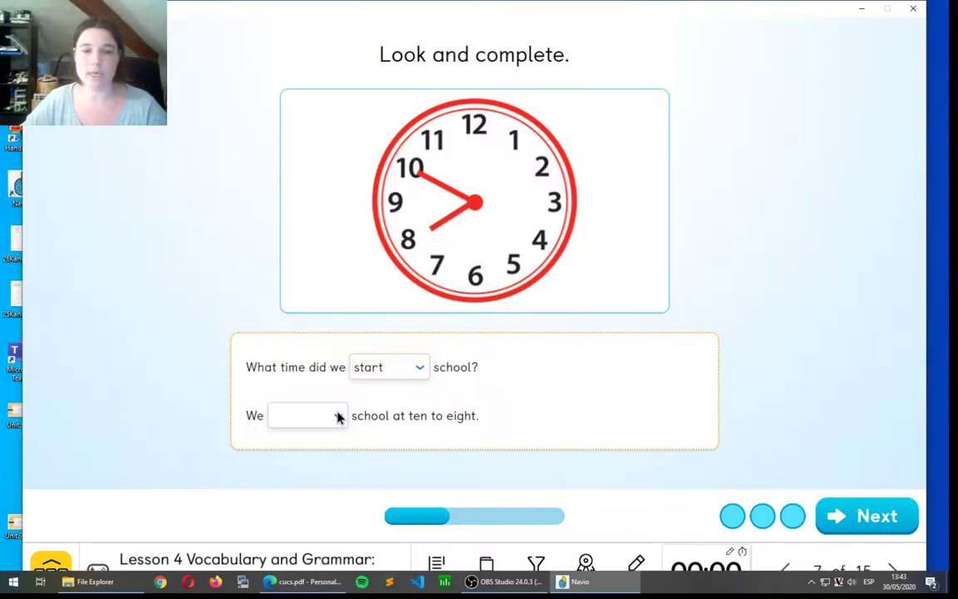
click(304, 415)
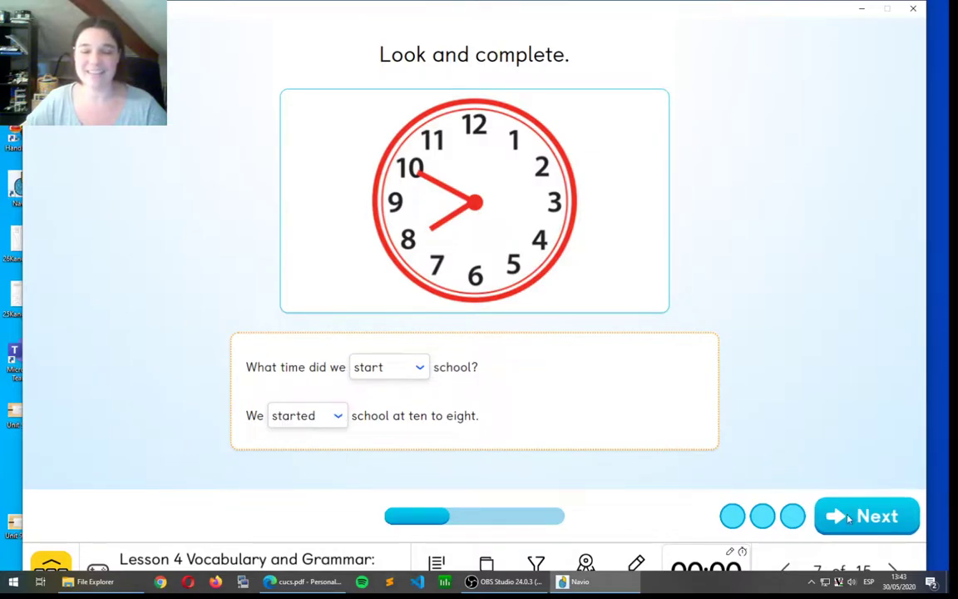
click(867, 516)
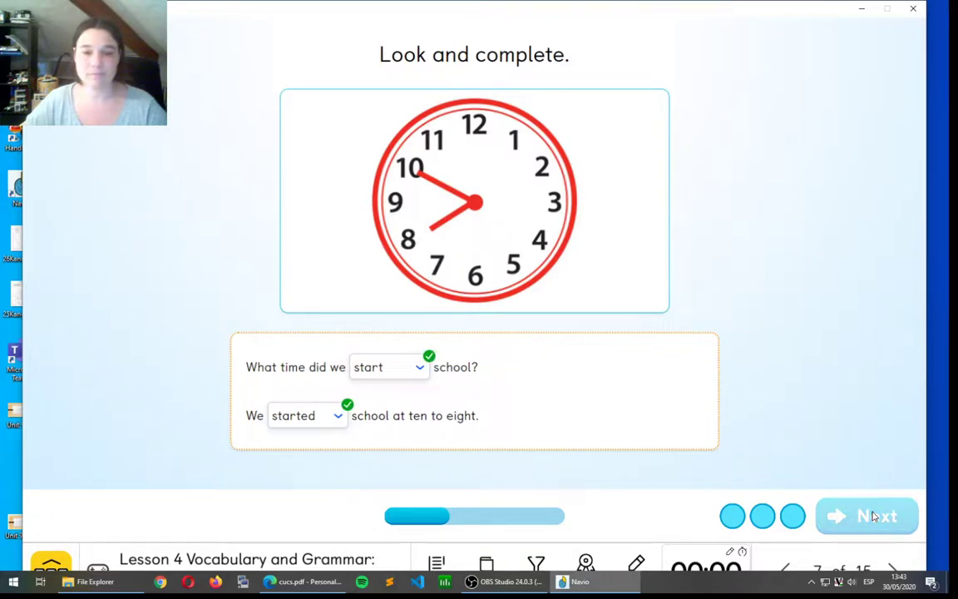
- Advance to the five-to-twelve bedtime item, fill 'go' and 'went', and check them correct
click(867, 516)
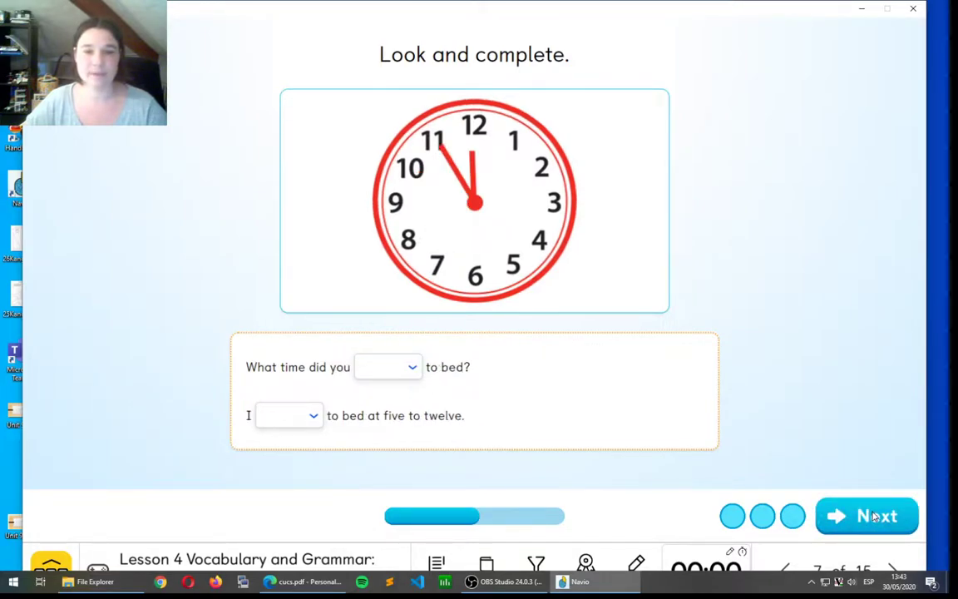
mouse_move(373, 389)
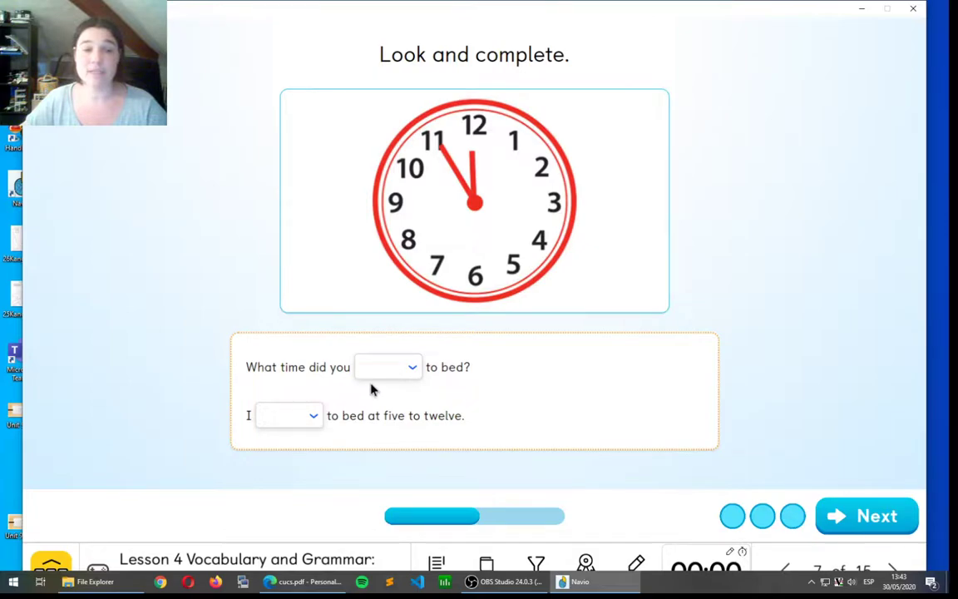
click(388, 367)
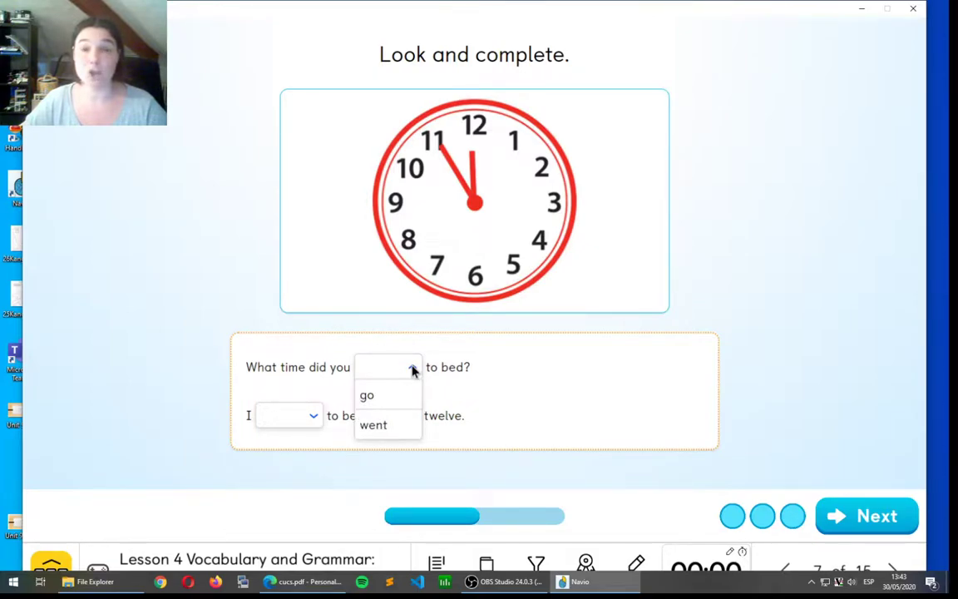
click(366, 395)
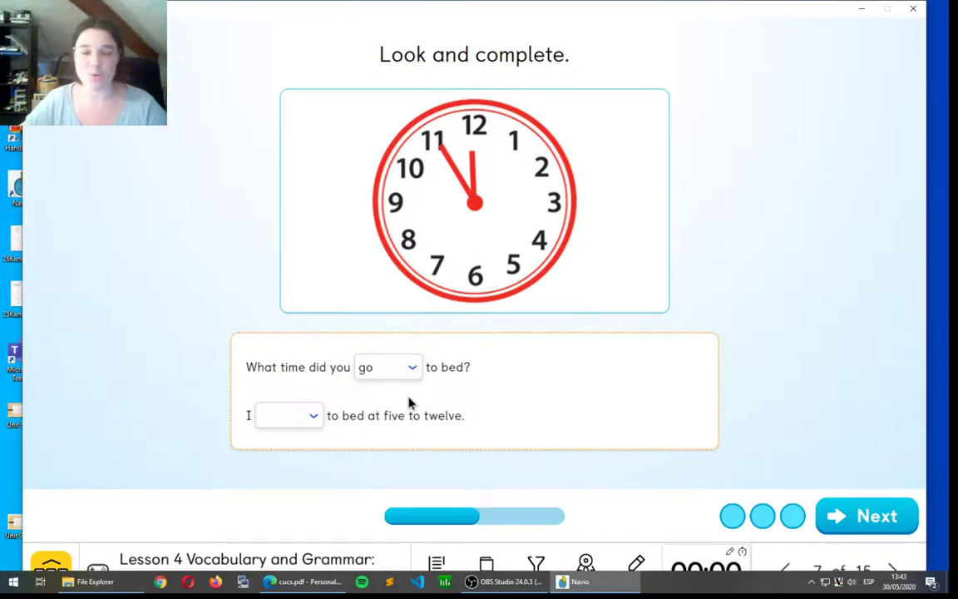
mouse_move(291, 430)
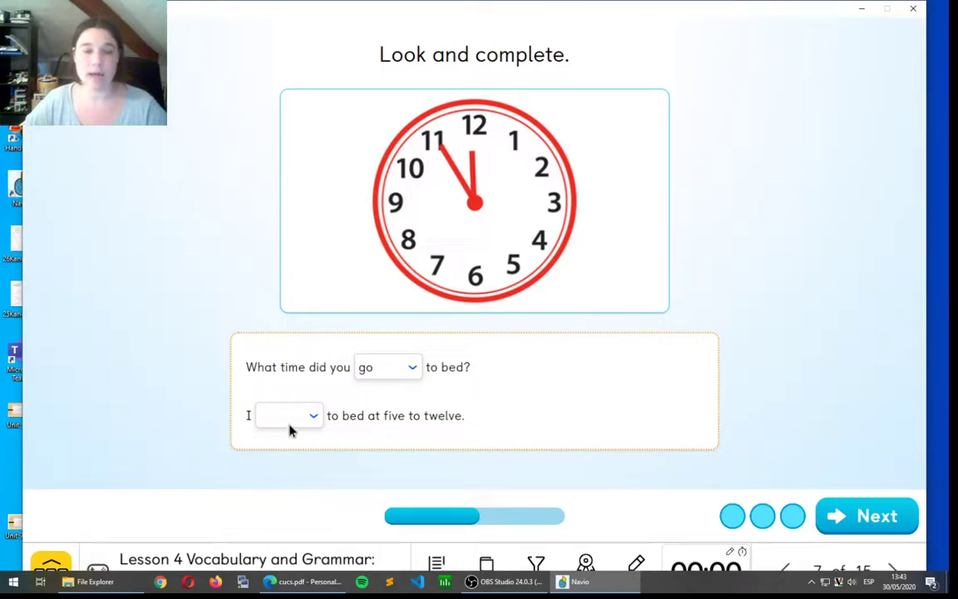
click(288, 415)
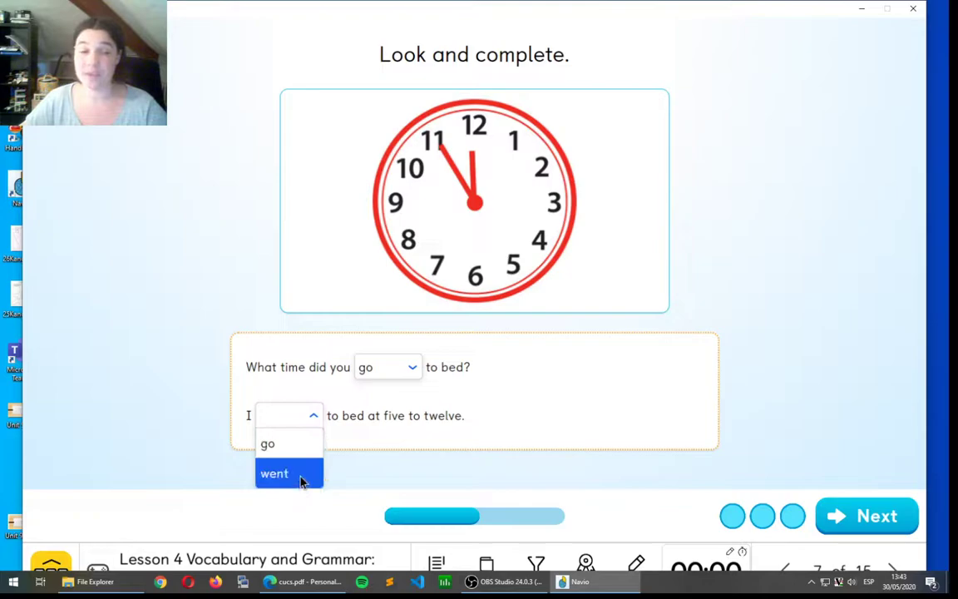
click(273, 472)
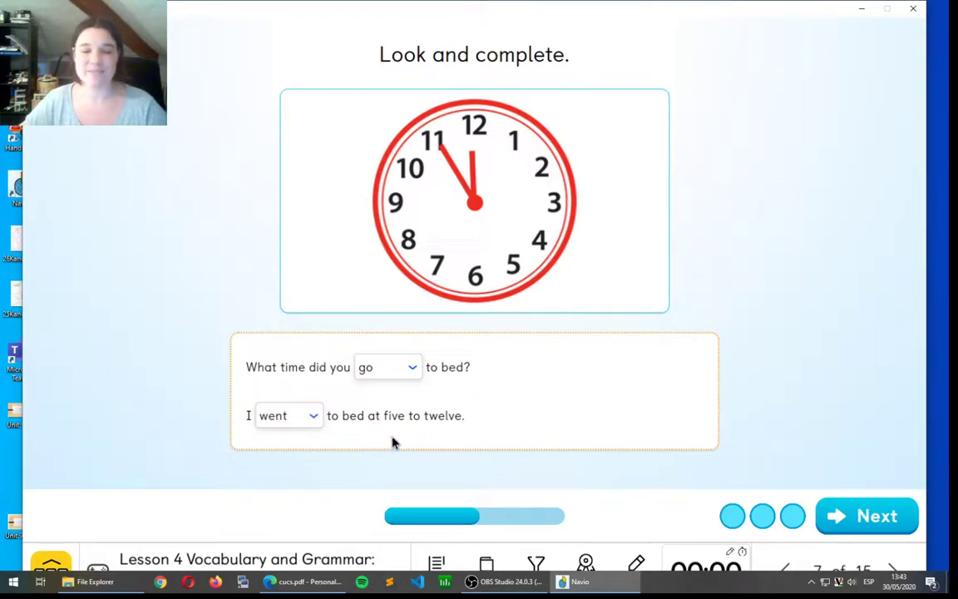
mouse_move(289, 396)
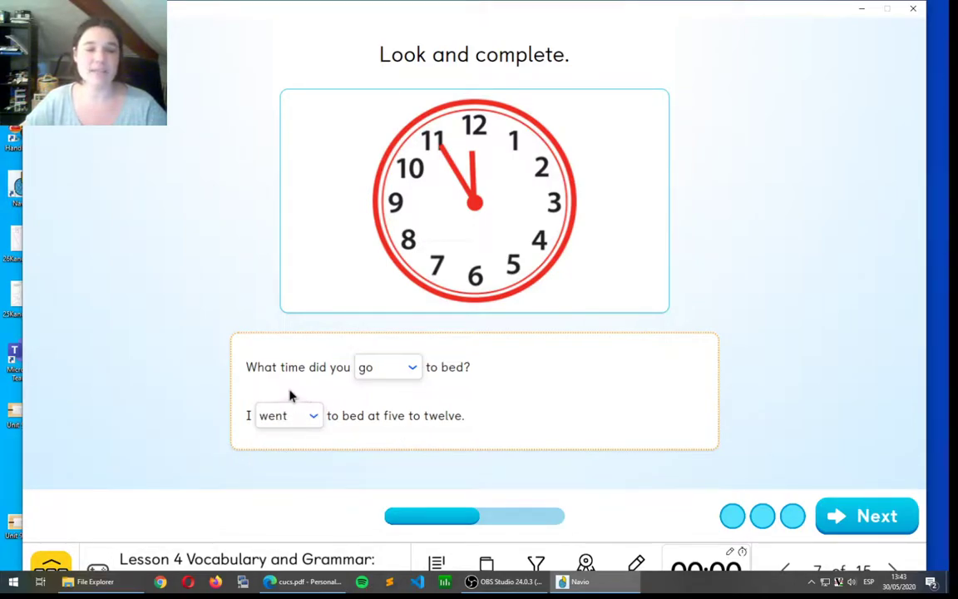
mouse_move(453, 366)
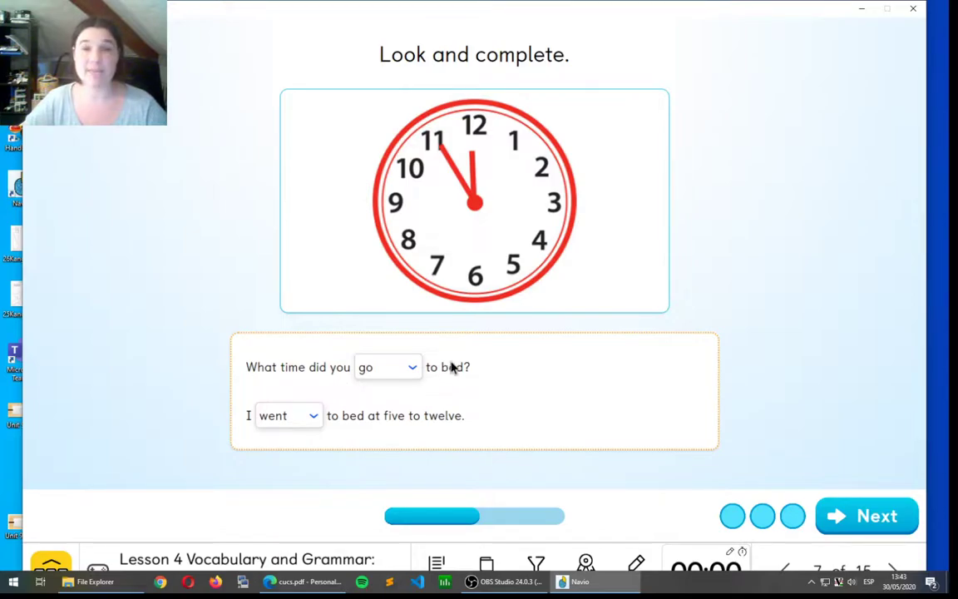
mouse_move(286, 447)
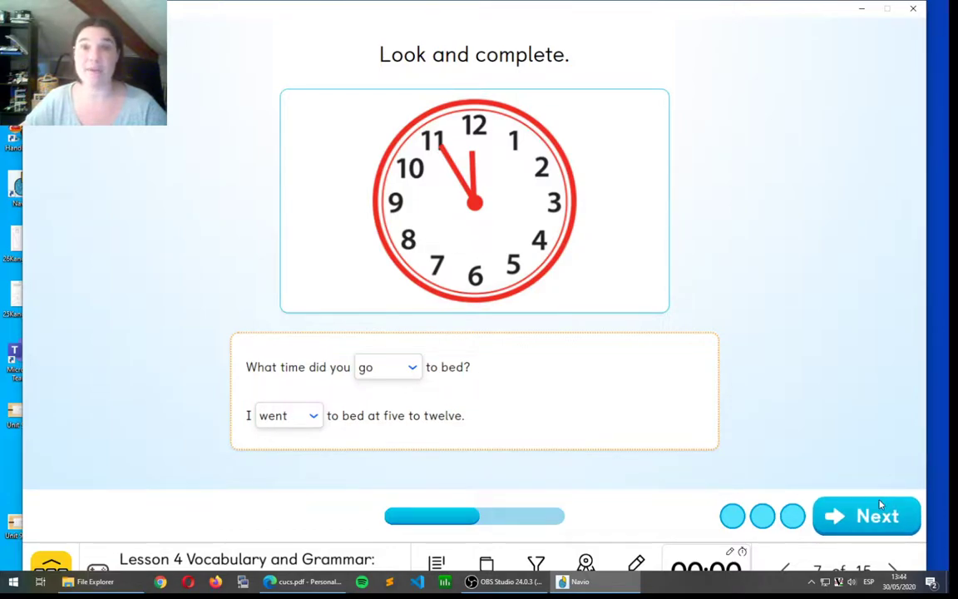
click(867, 516)
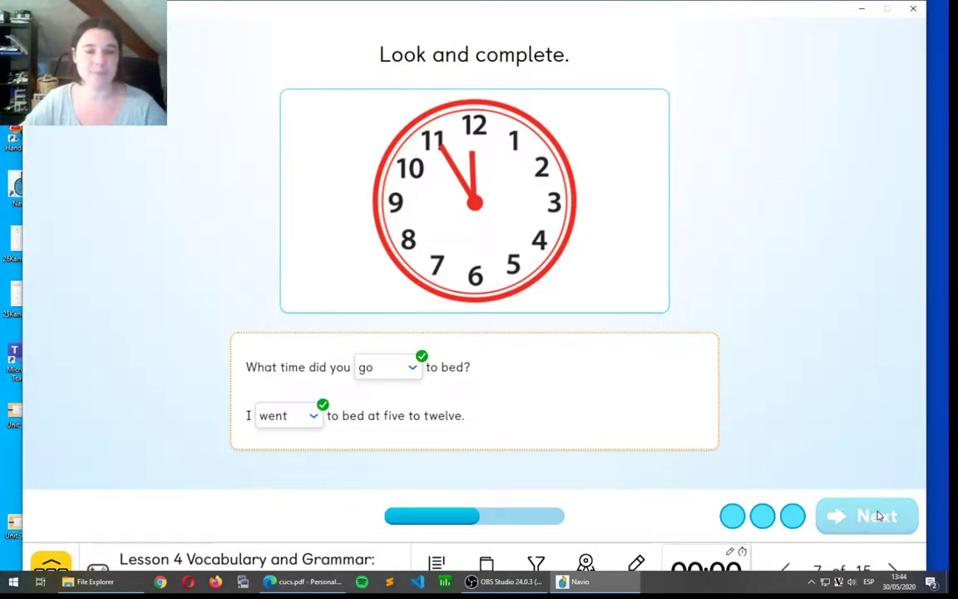
- Advance to the twenty-five-past-eleven cards item, fill 'play' and 'played', and check them correct
click(867, 516)
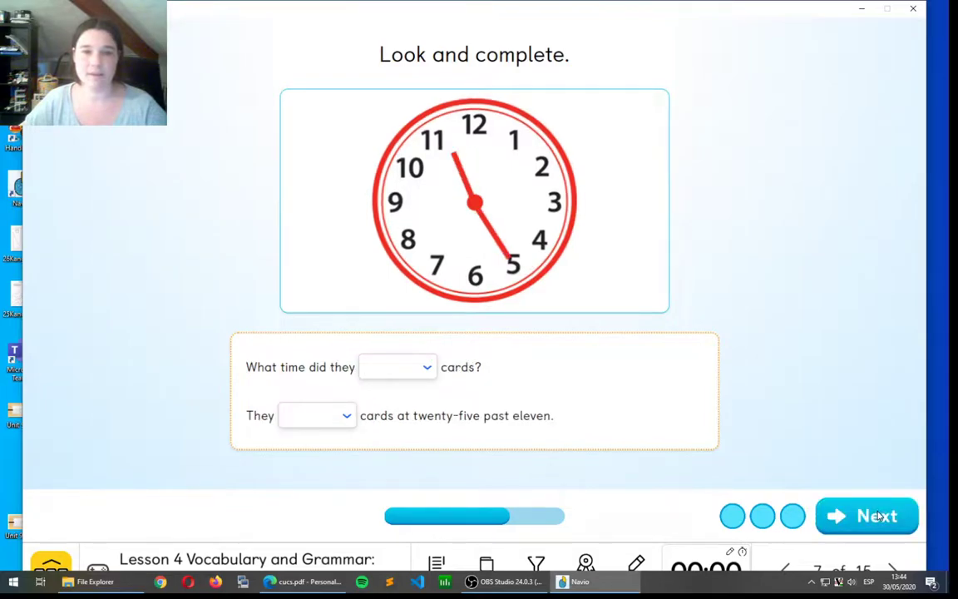
mouse_move(353, 386)
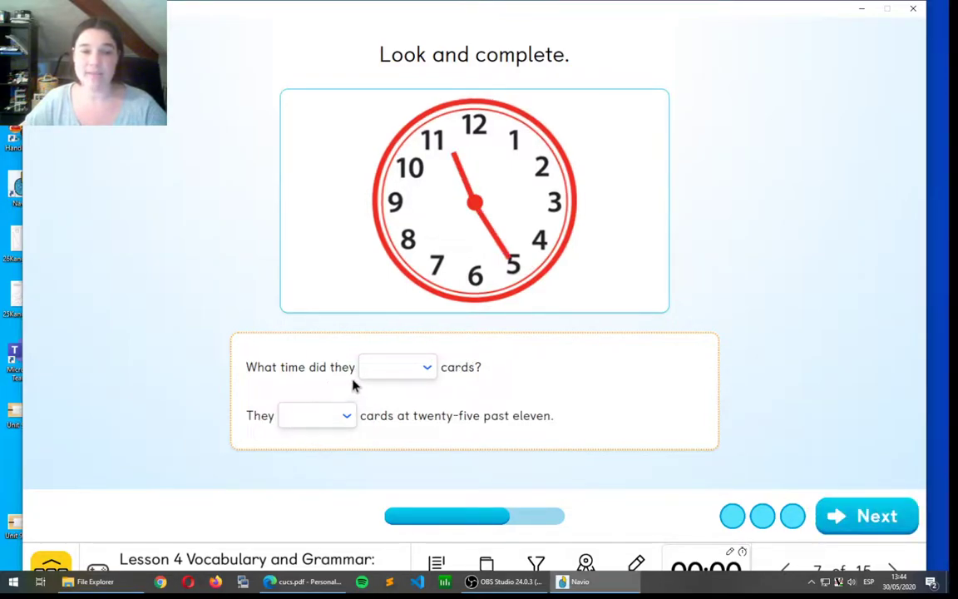
click(397, 367)
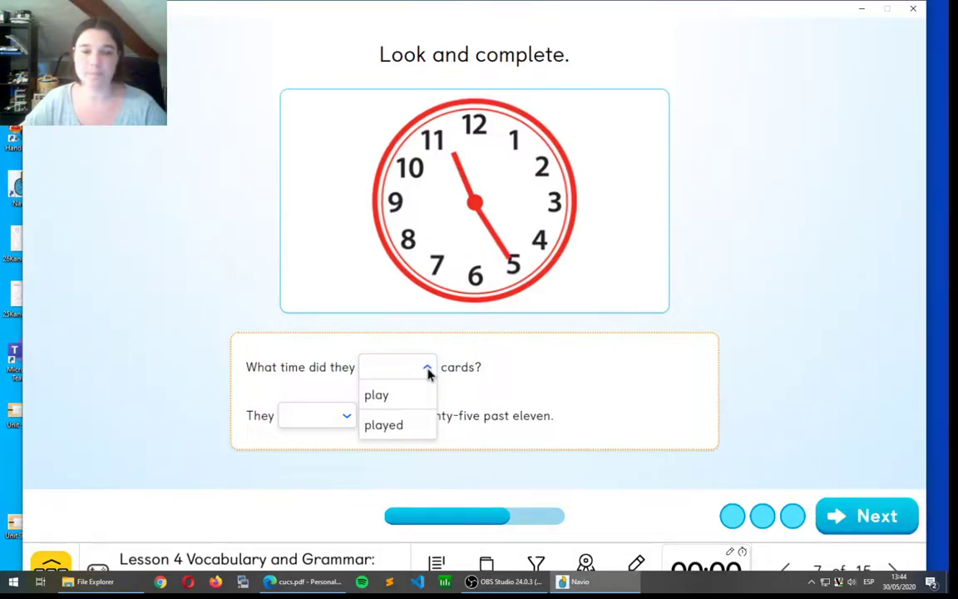
click(376, 394)
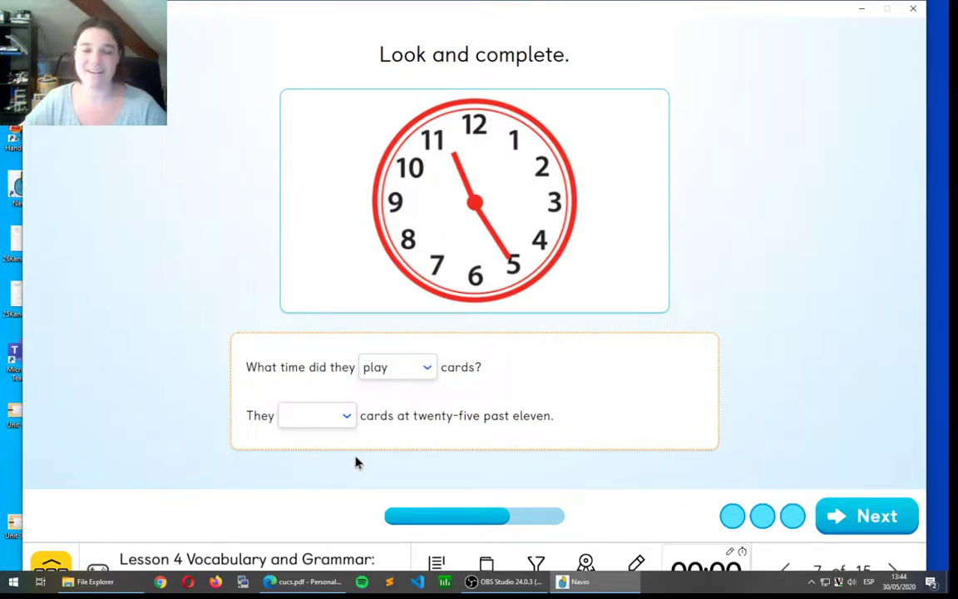
mouse_move(278, 436)
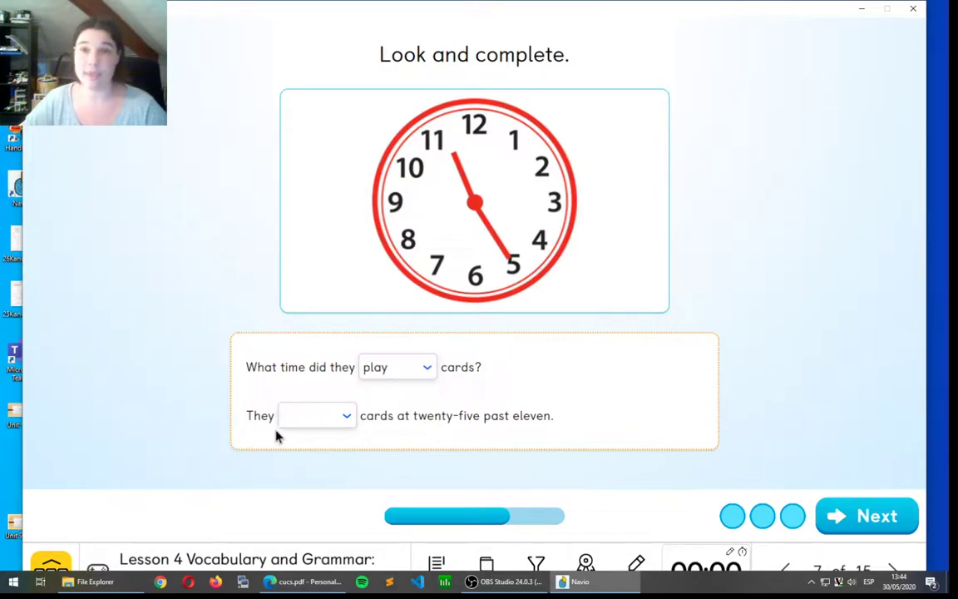
click(316, 415)
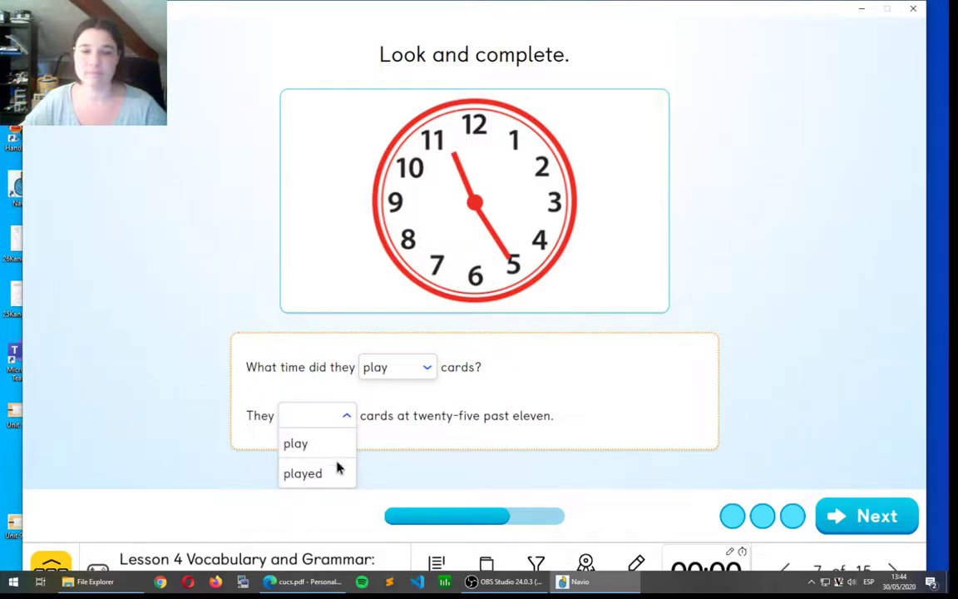
click(302, 473)
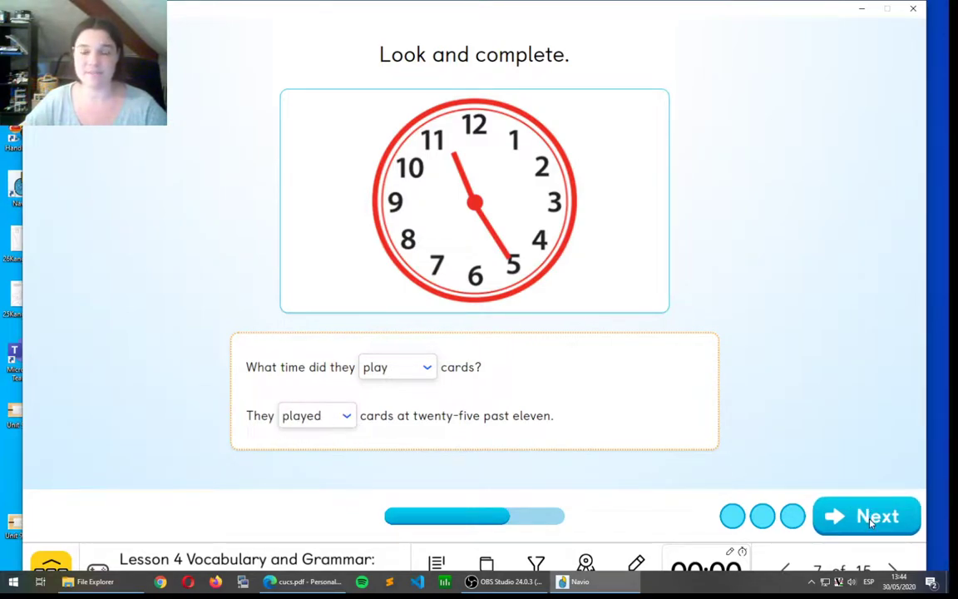
click(867, 516)
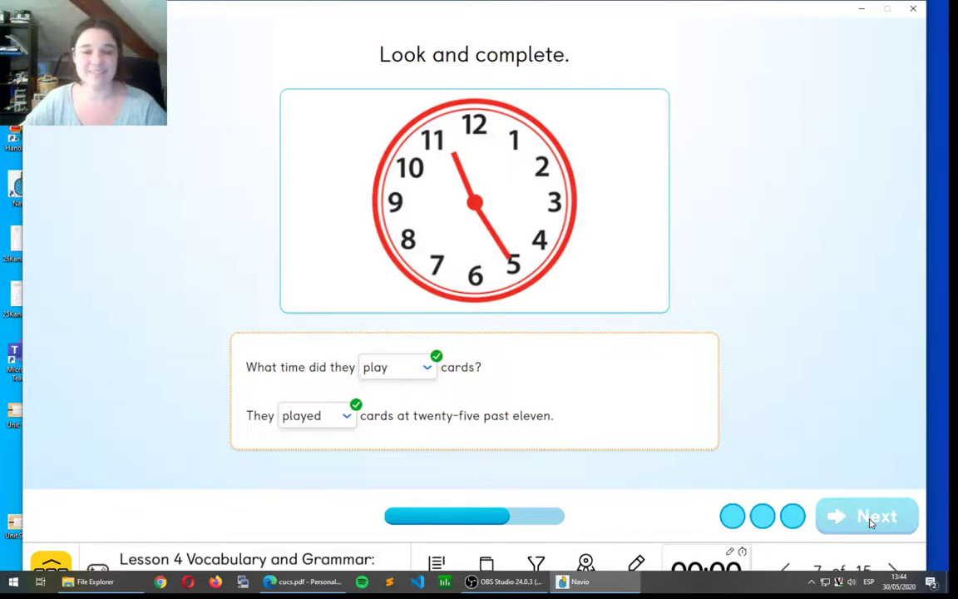
- Fill the twenty-past-one lunch item with 'have' and 'had', check them, and finish with a 6/6 score
click(867, 516)
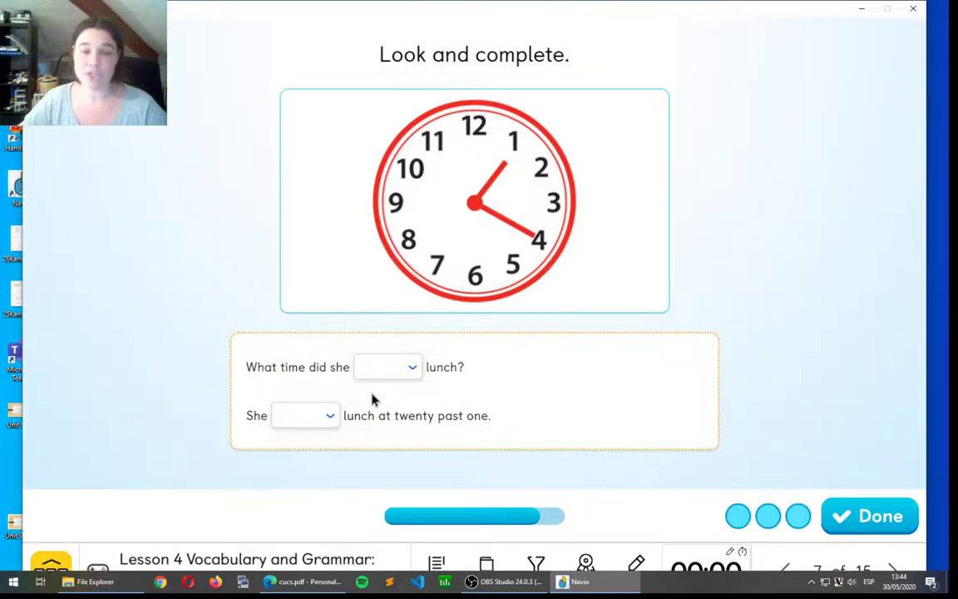
click(387, 367)
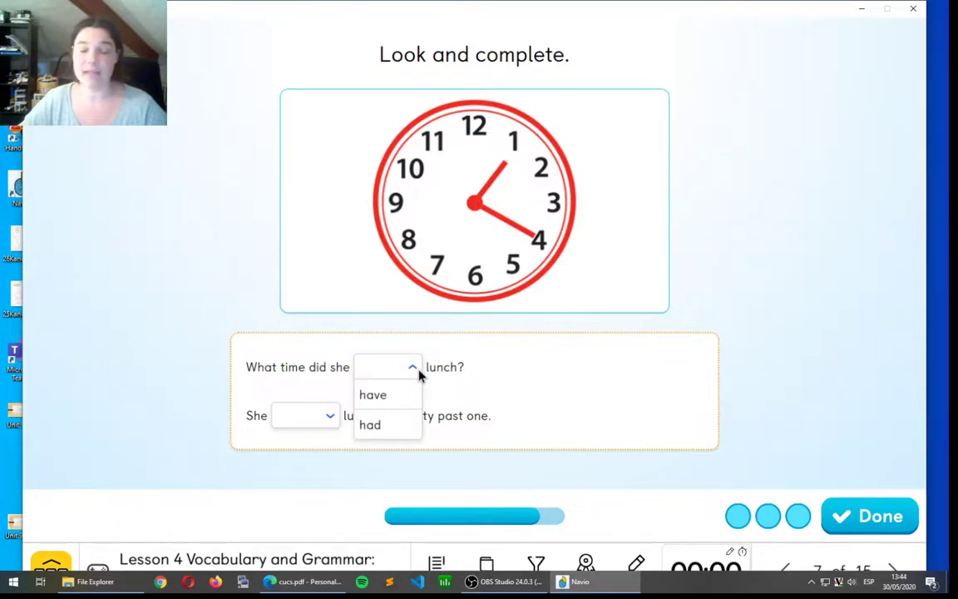
click(372, 394)
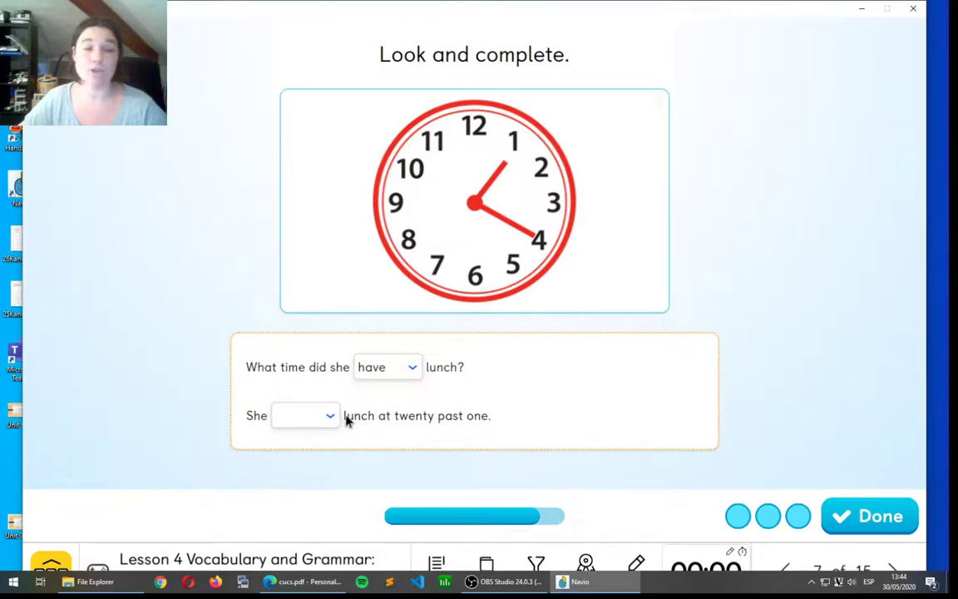
click(305, 415)
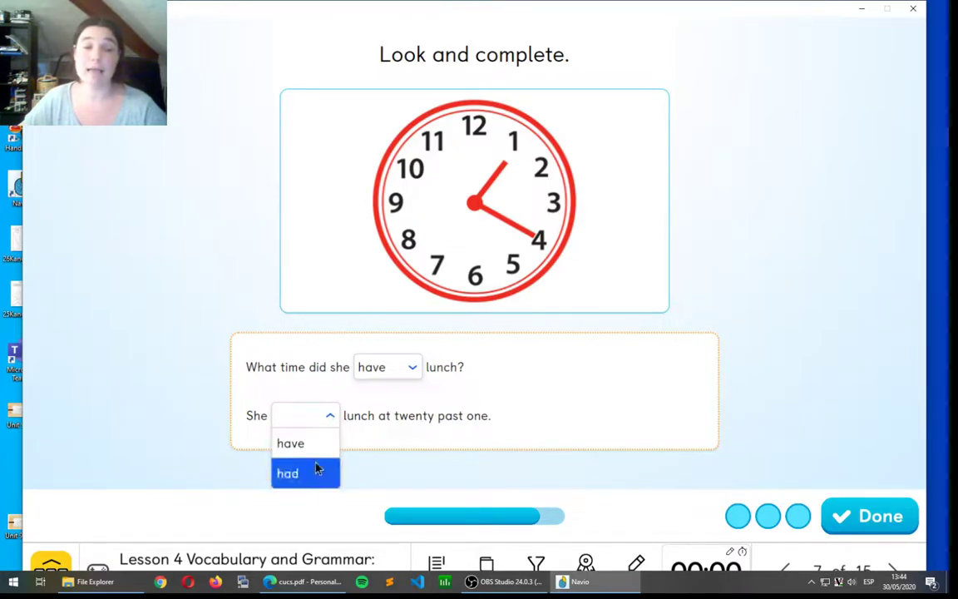
click(287, 474)
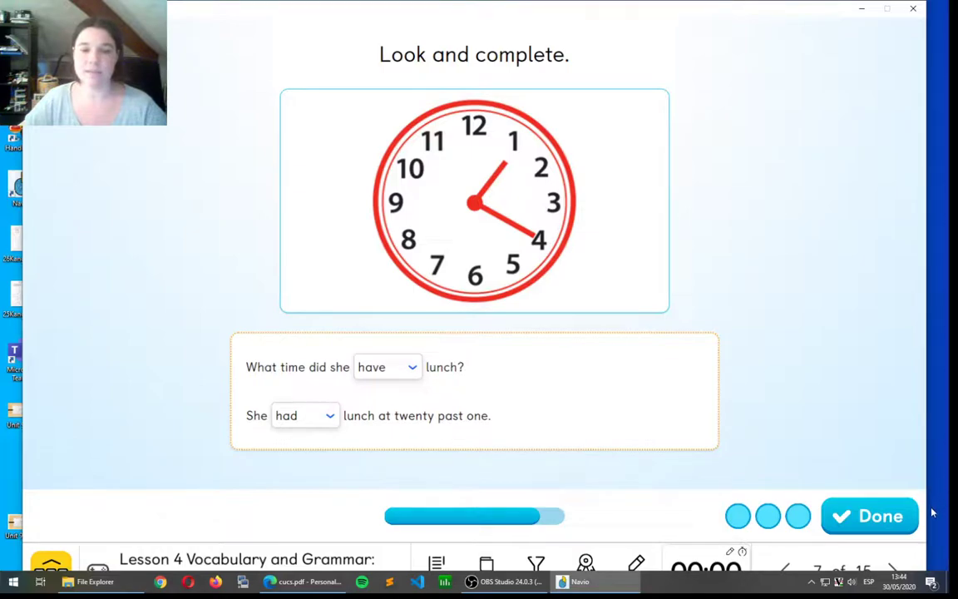
click(870, 516)
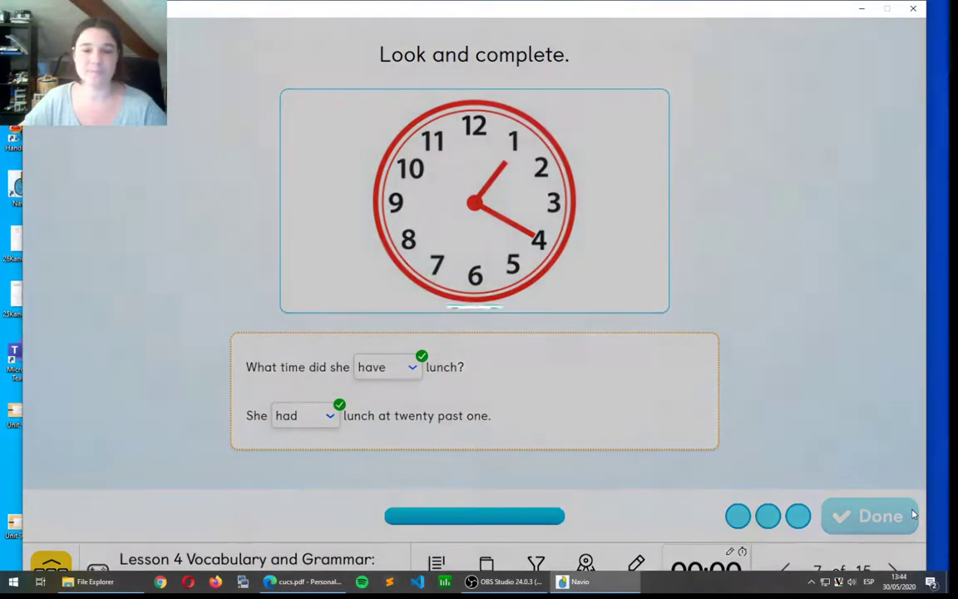
click(869, 516)
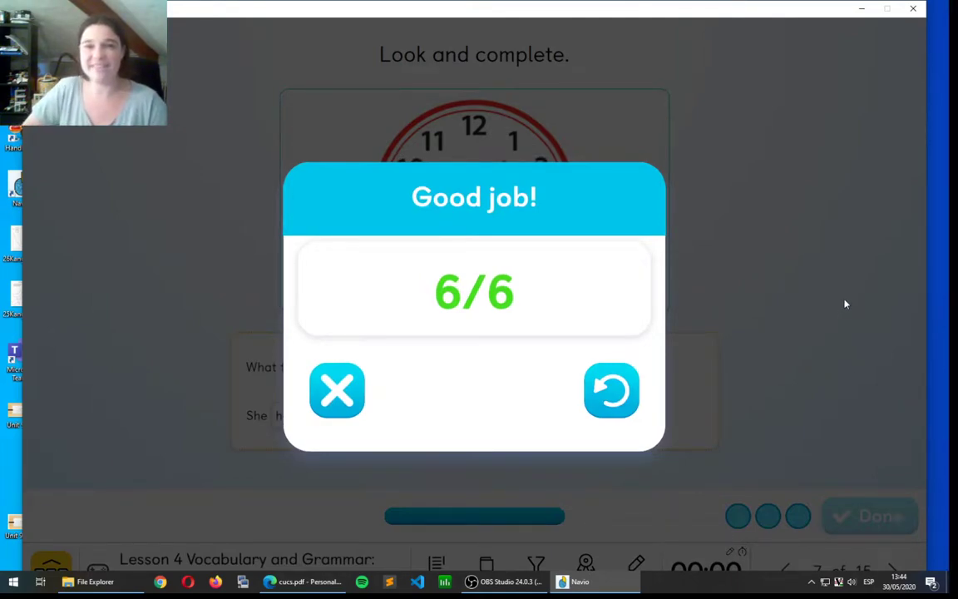